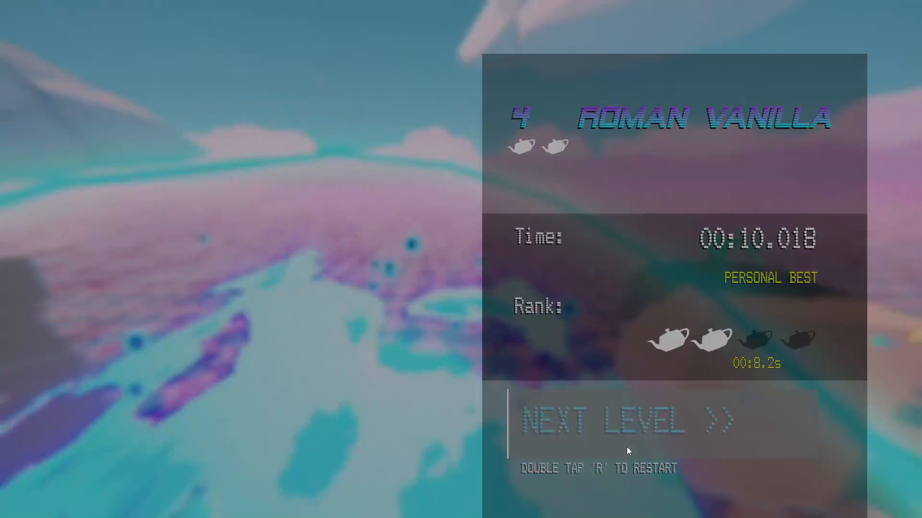
# Step: Advance past the Roman Vanilla results screen with NEXT LEVEL after the 10.018 s run
pyautogui.click(626, 419)
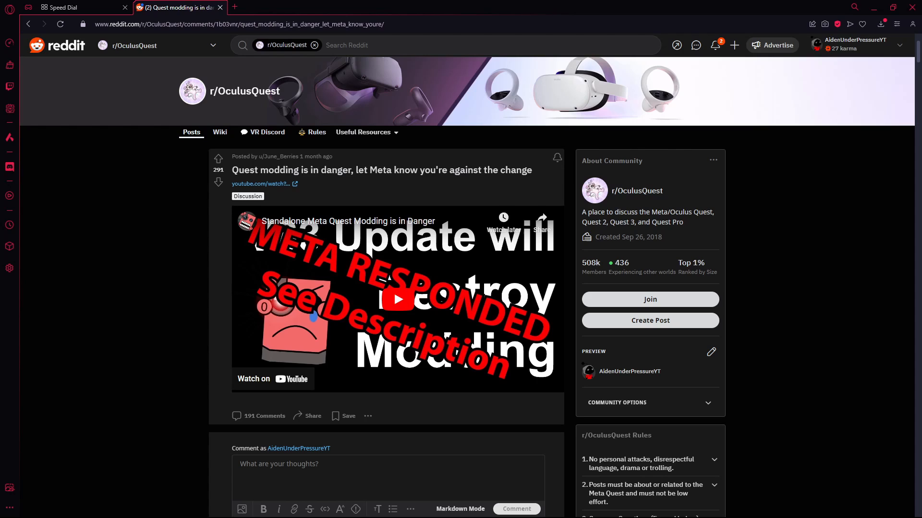
# Step: Read through the r/OculusQuest thread comments, then close the tab back to Speed Dial
pyautogui.scroll(-3)
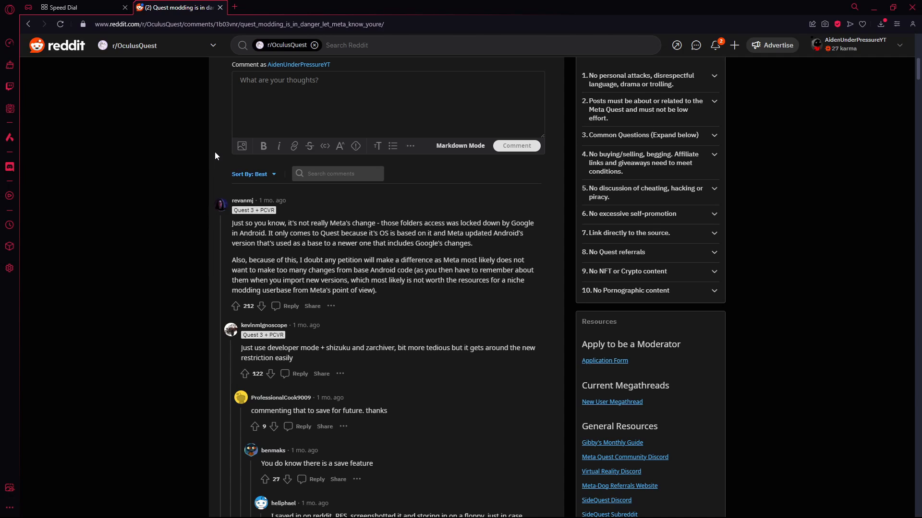
pyautogui.scroll(-3)
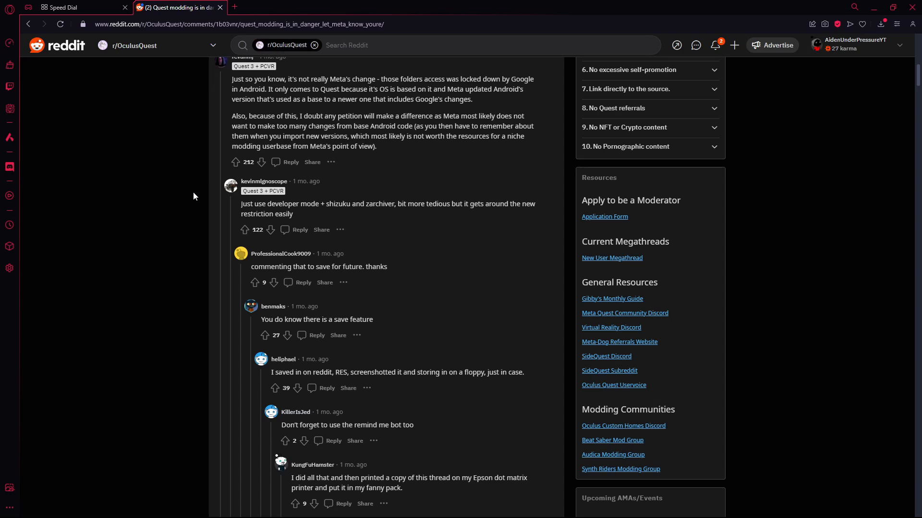
pyautogui.click(67, 6)
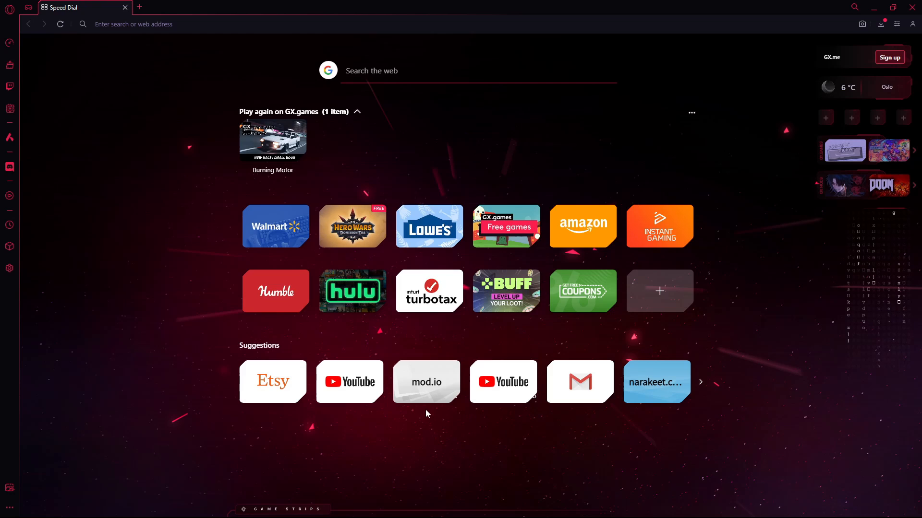
pyautogui.moveTo(763, 430)
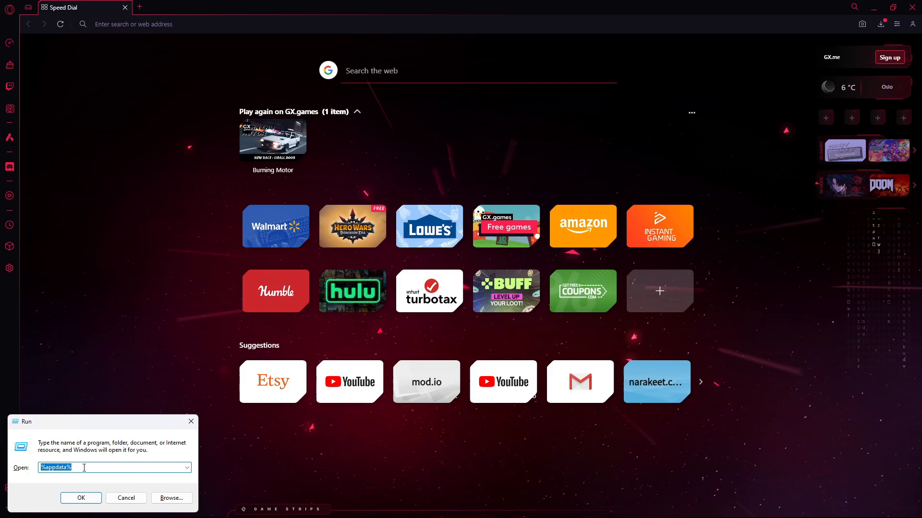
# Step: Go to the %appdata% Roaming folder and search it for LocalLow, finding nothing
pyautogui.click(80, 498)
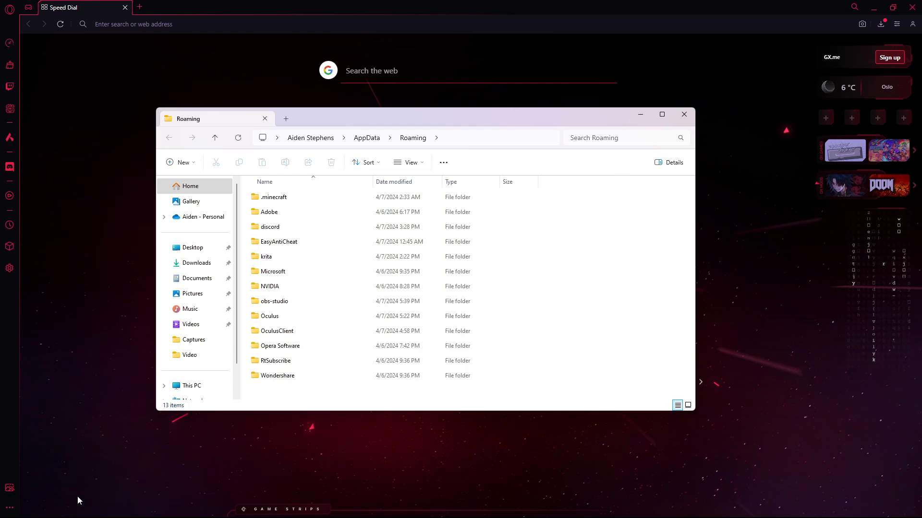
pyautogui.click(275, 360)
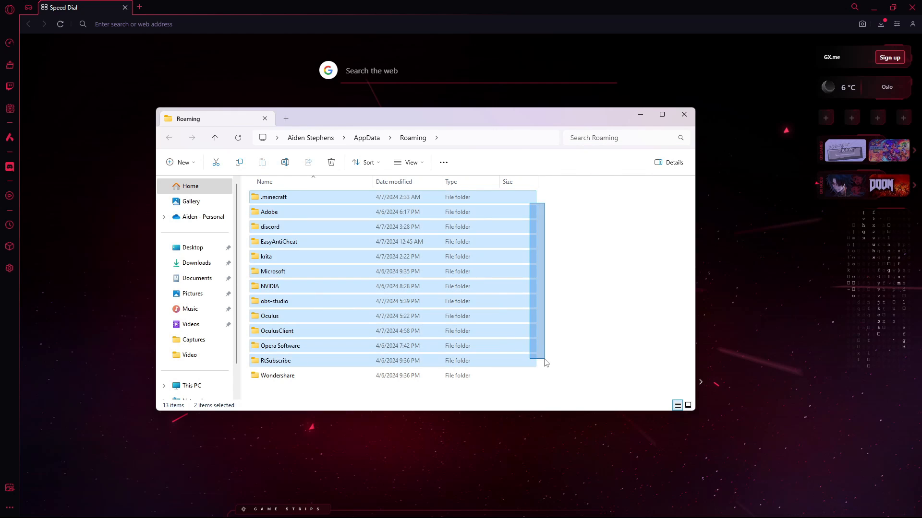
pyautogui.click(612, 137)
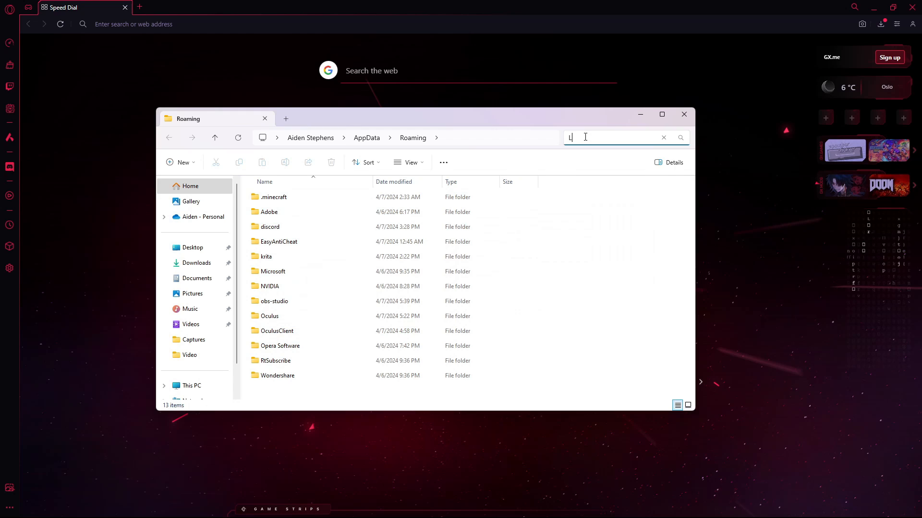
pyautogui.write('ocalLow')
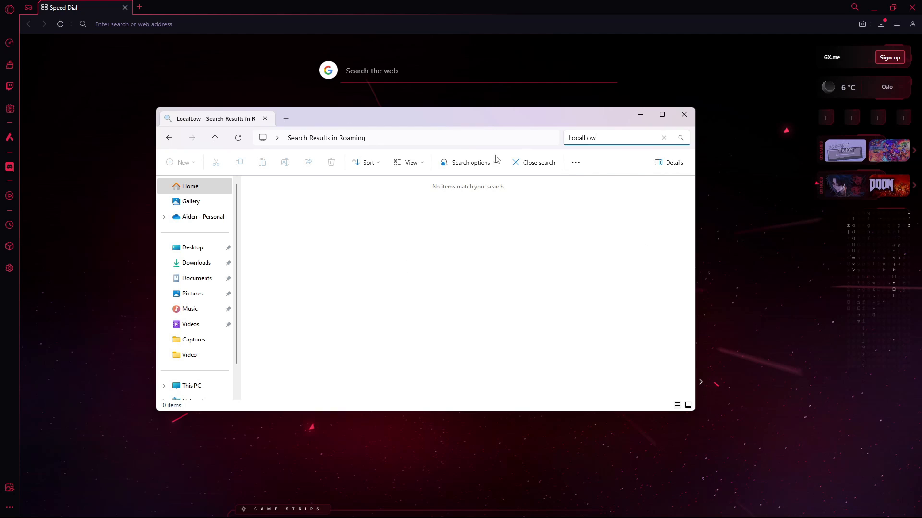
pyautogui.moveTo(550, 219)
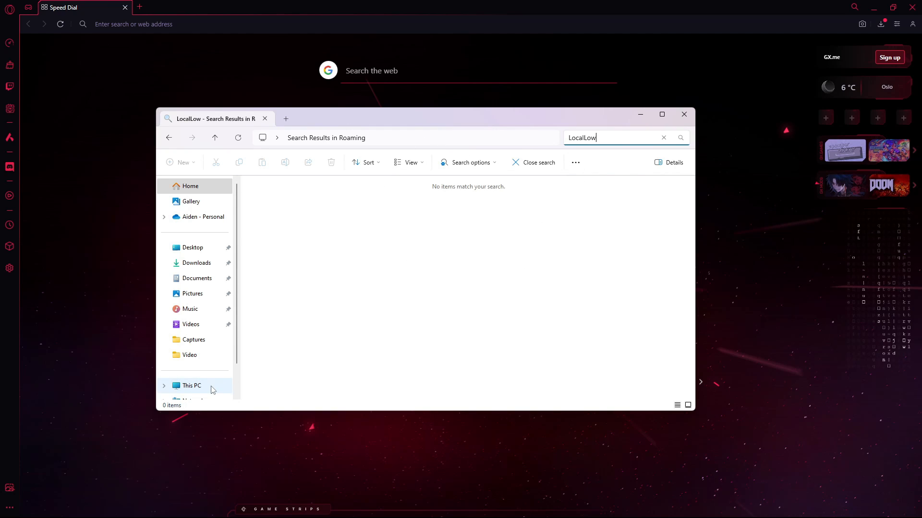
# Step: Switch to This PC to widen the search
pyautogui.click(192, 386)
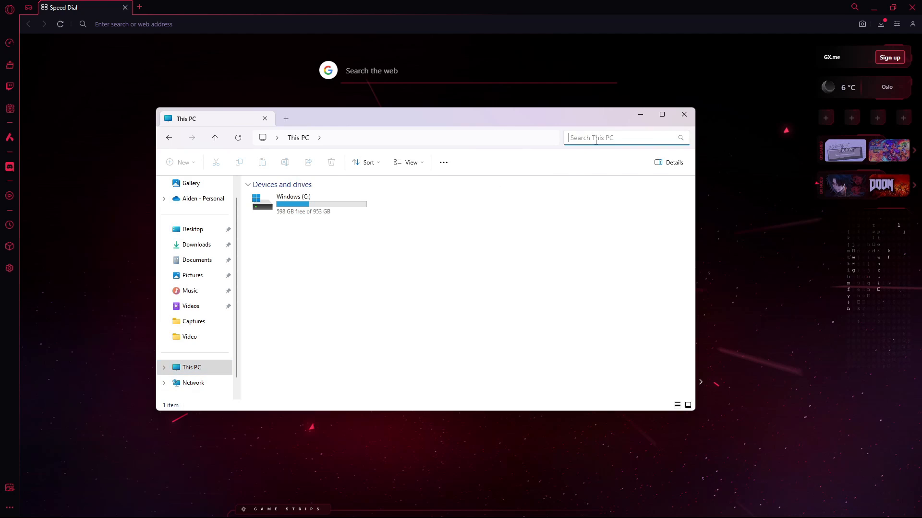
# Step: Search This PC for LocalLow, turning up the LocalLow folder under AppData
pyautogui.write('LocalLow')
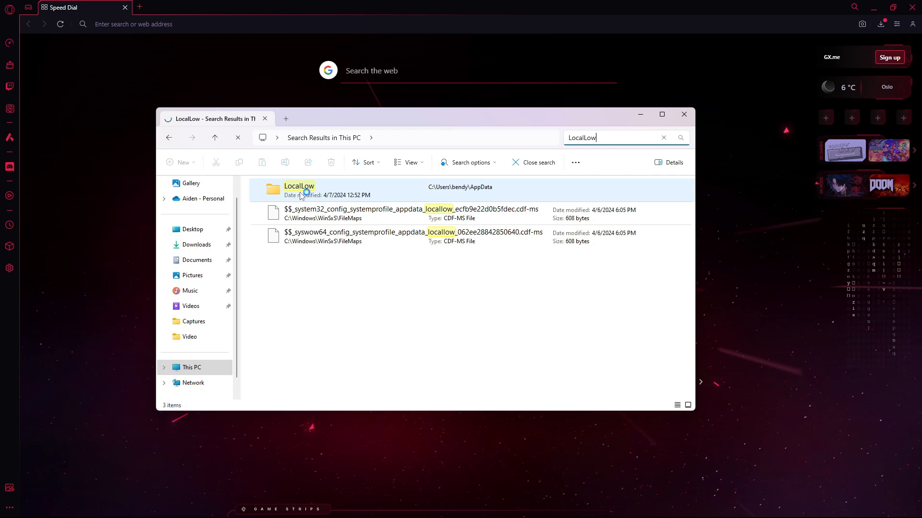
# Step: Navigate LocalLow > Stress Level Zero > BONELAB > Mods, listing the installed mods
pyautogui.doubleClick(299, 186)
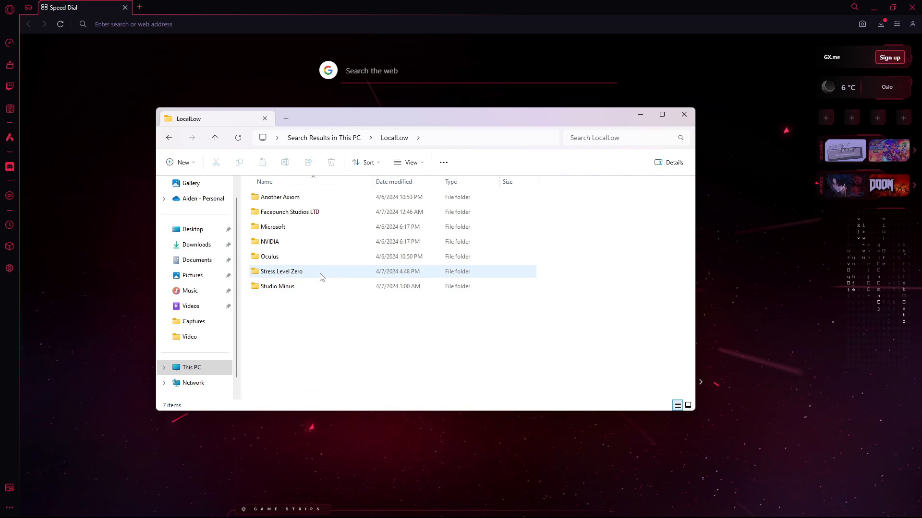
pyautogui.doubleClick(282, 270)
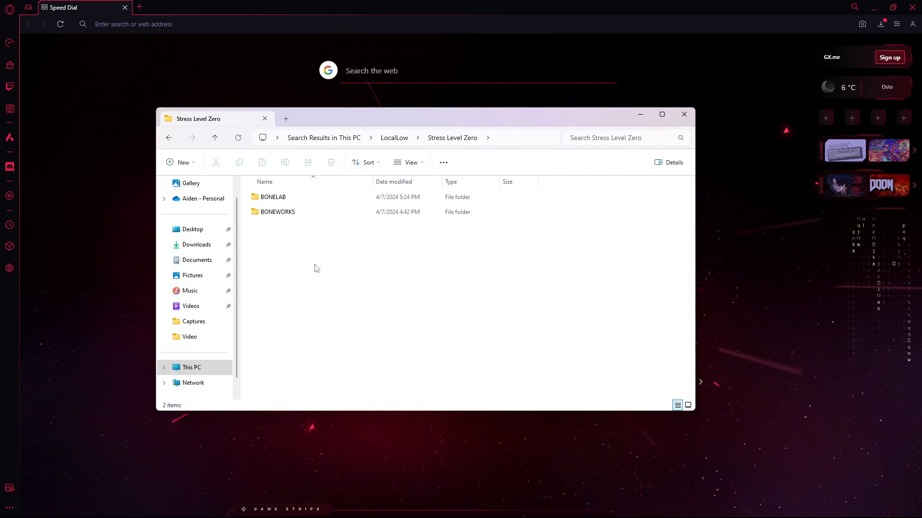
pyautogui.click(276, 211)
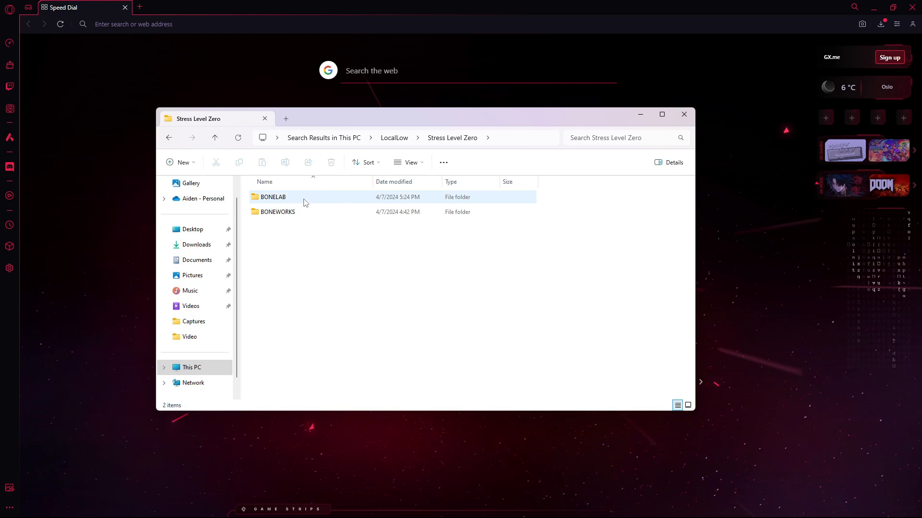
pyautogui.doubleClick(272, 197)
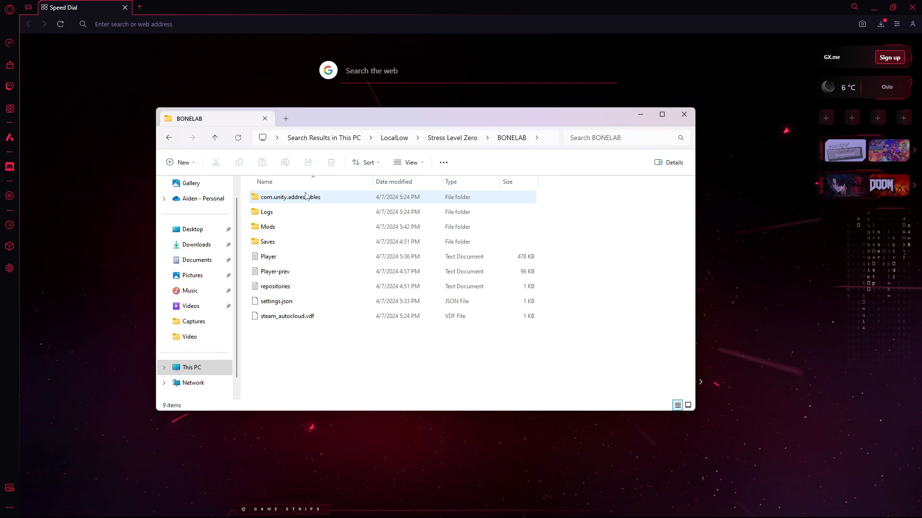
pyautogui.click(274, 286)
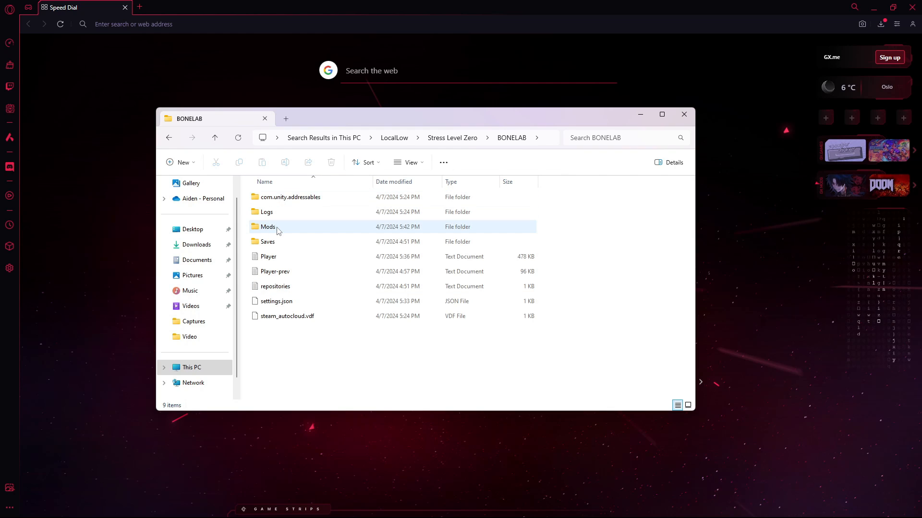
pyautogui.doubleClick(268, 226)
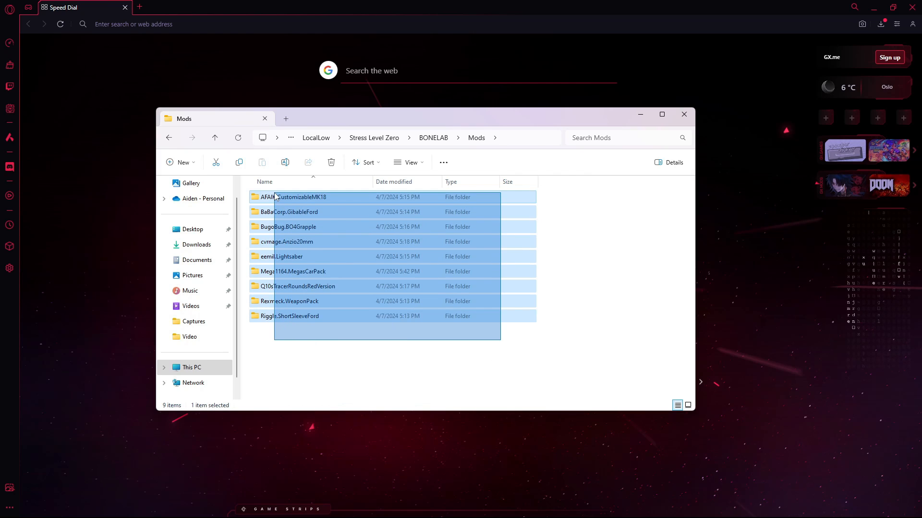
pyautogui.click(526, 376)
pyautogui.write('m')
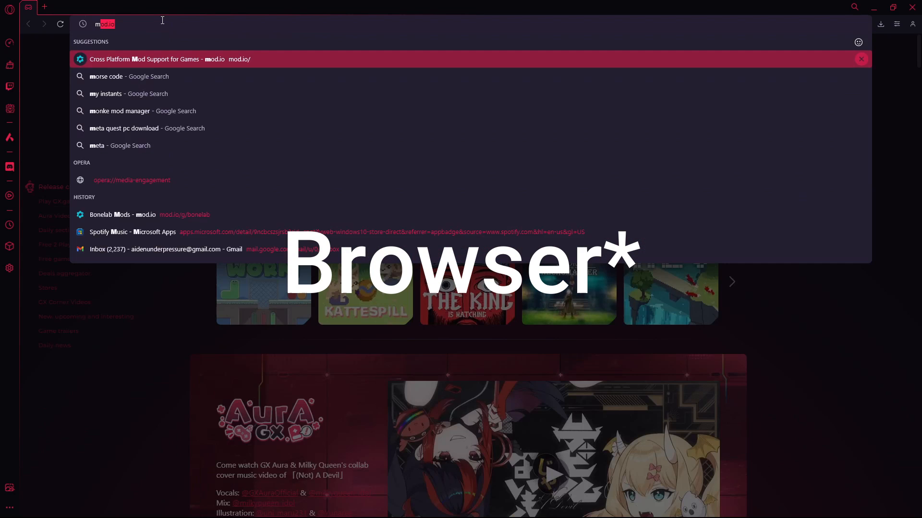
# Step: Go to mod.io's Bonelab mods and filter the list to Windows only
pyautogui.click(164, 59)
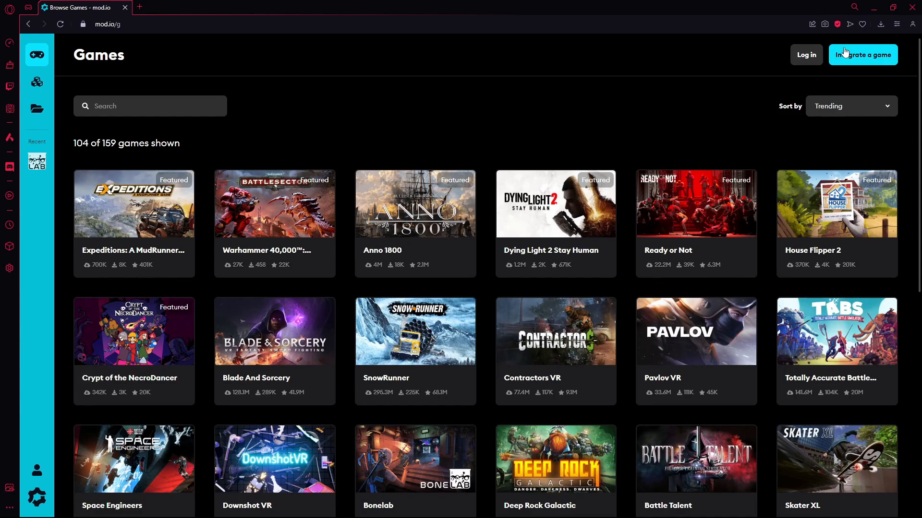
pyautogui.write('bo')
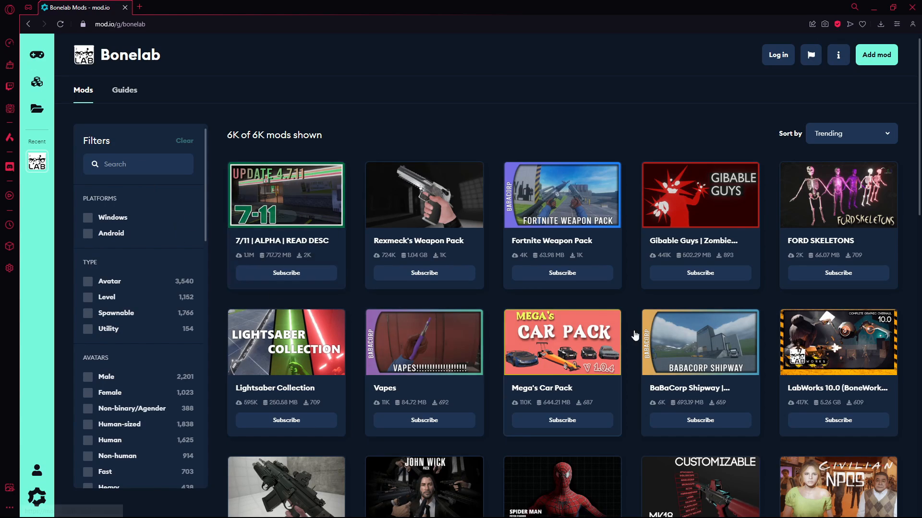
pyautogui.moveTo(828, 286)
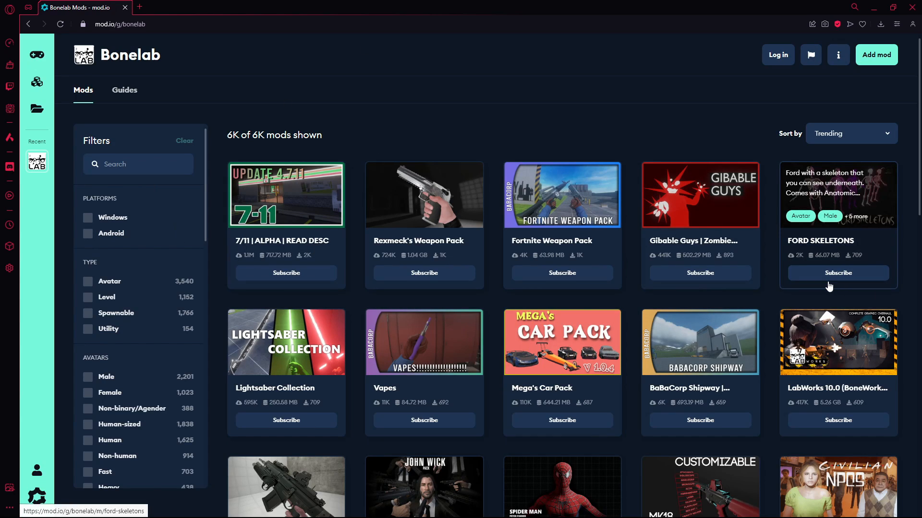
pyautogui.moveTo(145, 254)
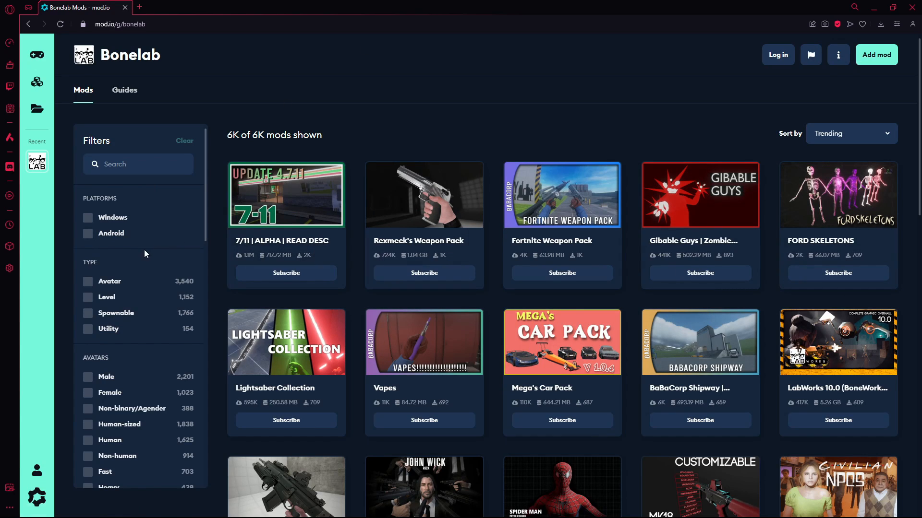
pyautogui.moveTo(105, 222)
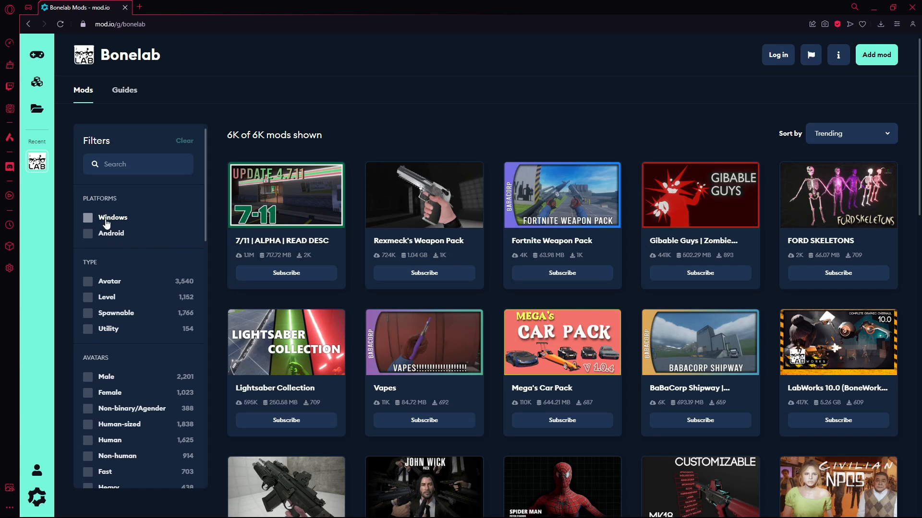
pyautogui.click(88, 217)
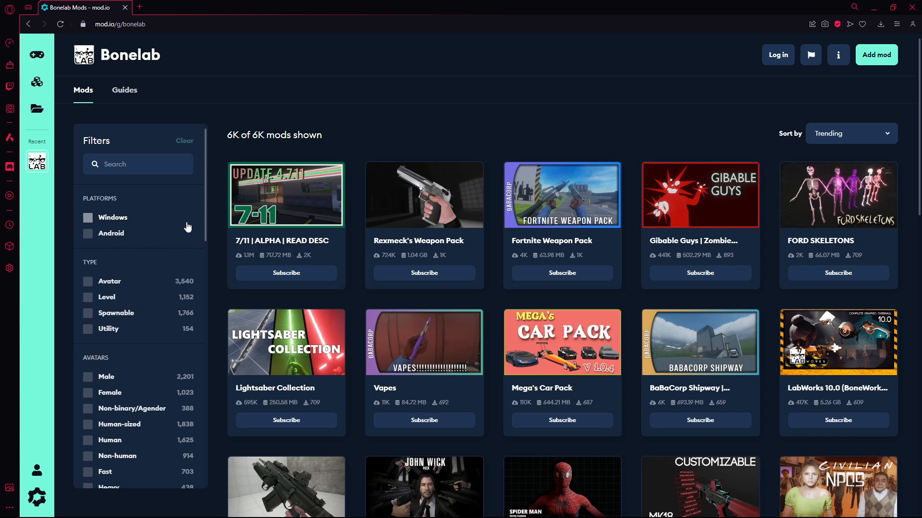
pyautogui.click(87, 217)
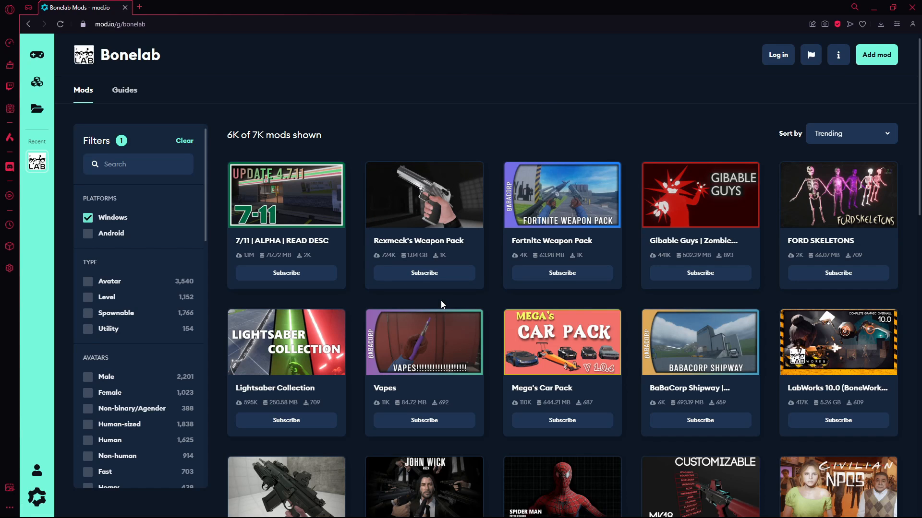
# Step: Bring up the Mega's Car Pack mod page
pyautogui.click(561, 343)
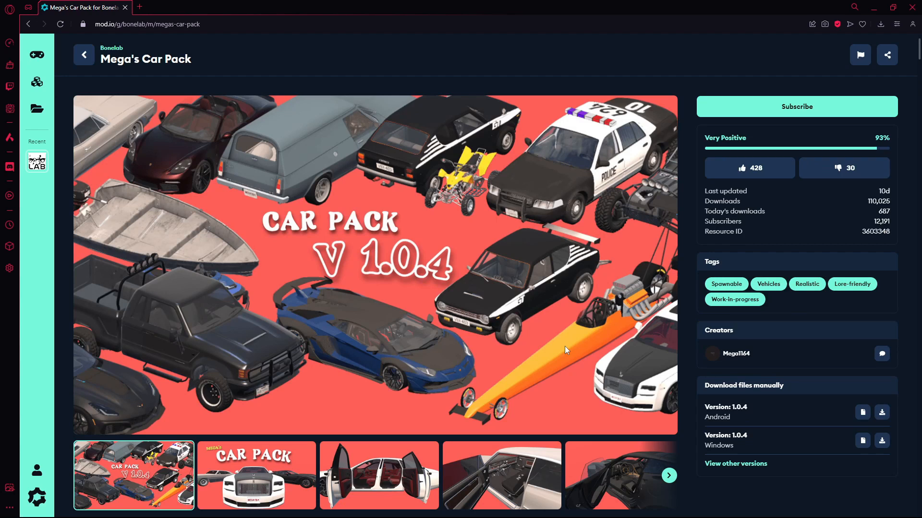
# Step: Download the Version 1.0.4 Windows files of Mega's Car Pack
pyautogui.scroll(-3)
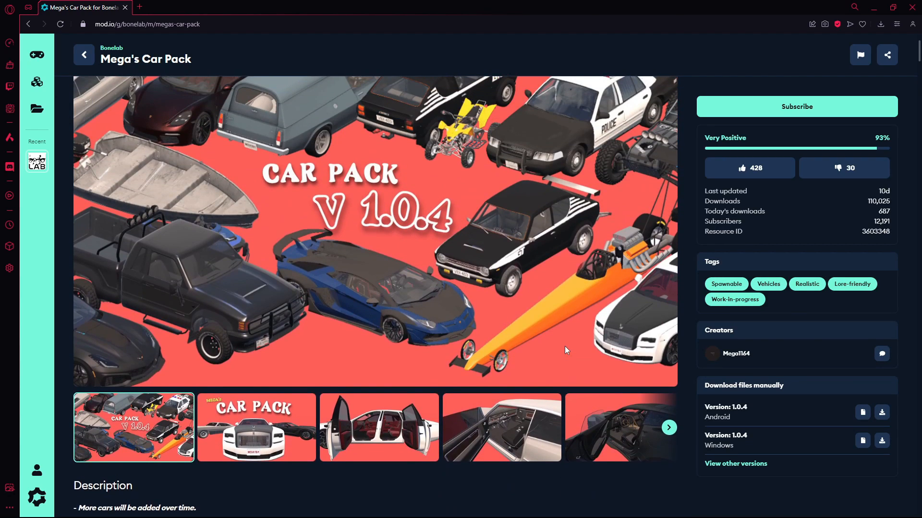
pyautogui.scroll(-3)
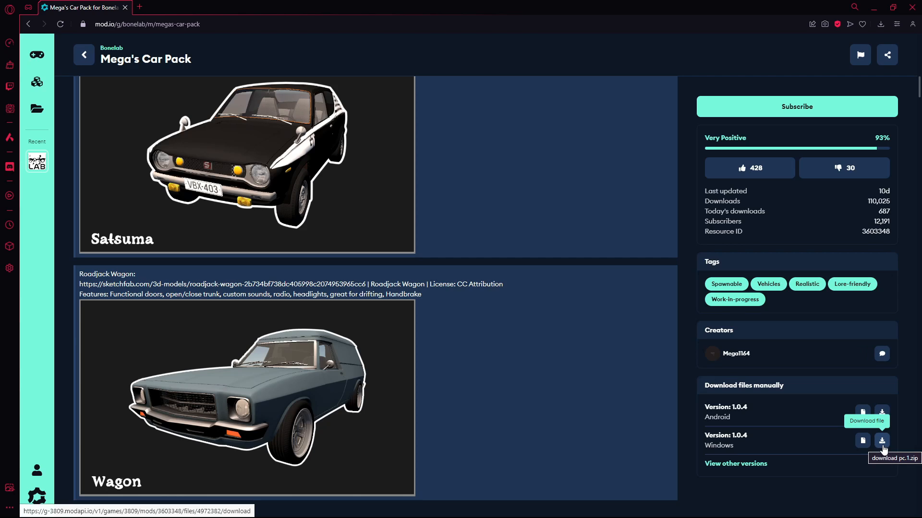
pyautogui.click(881, 441)
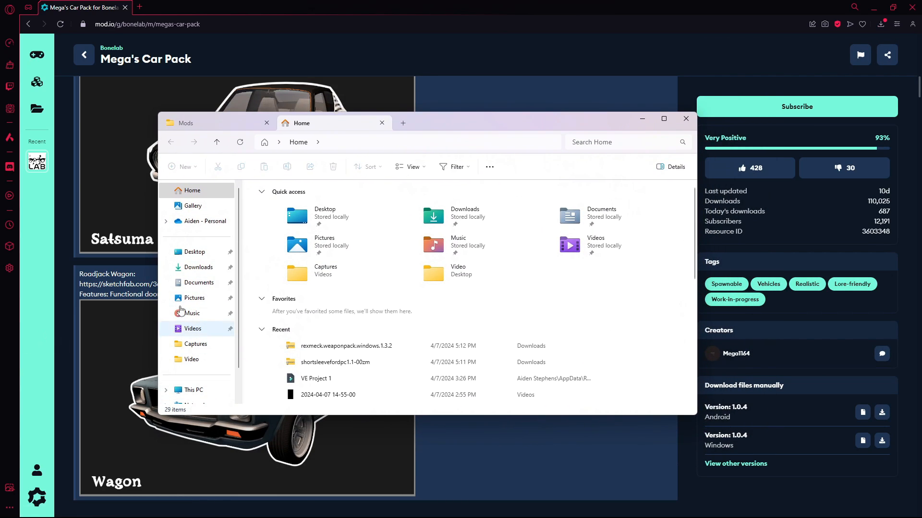
# Step: In Downloads, start Extract All on the 644 MB pc.1 archive
pyautogui.click(197, 267)
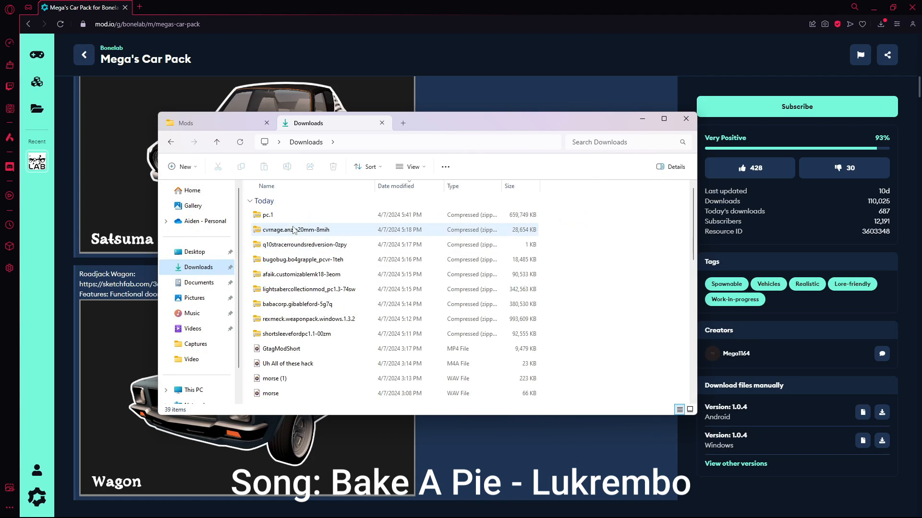
pyautogui.moveTo(268, 214)
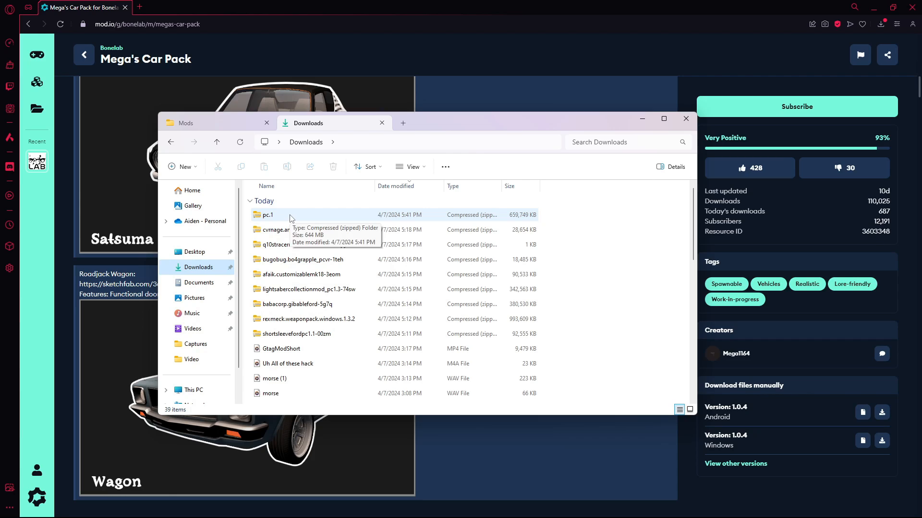
pyautogui.rightClick(268, 214)
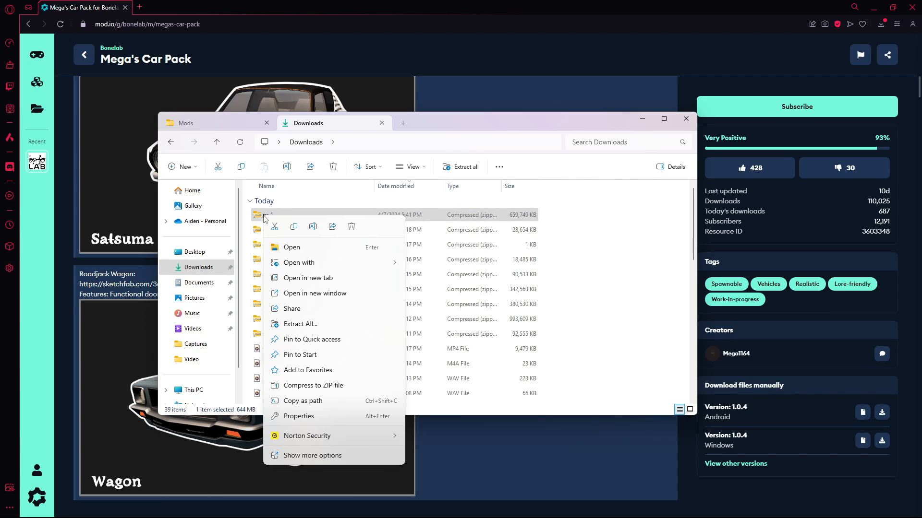
pyautogui.click(346, 220)
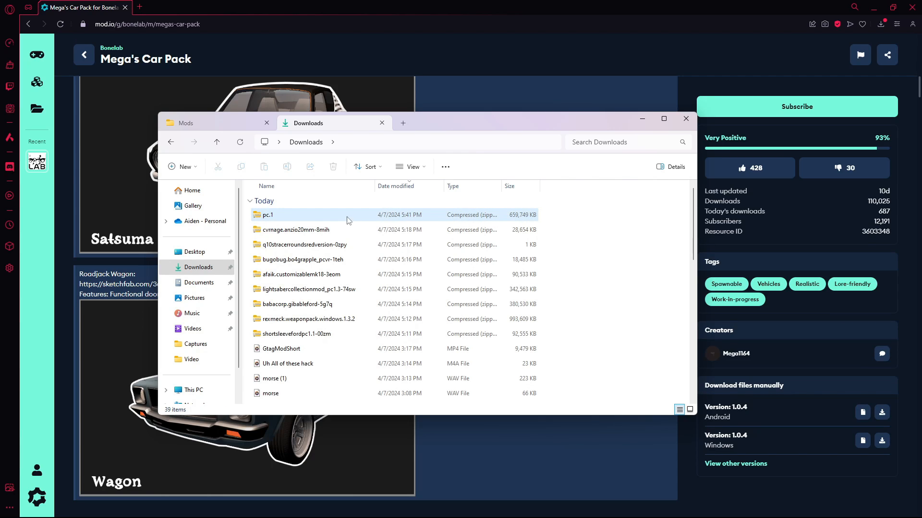
pyautogui.moveTo(268, 214)
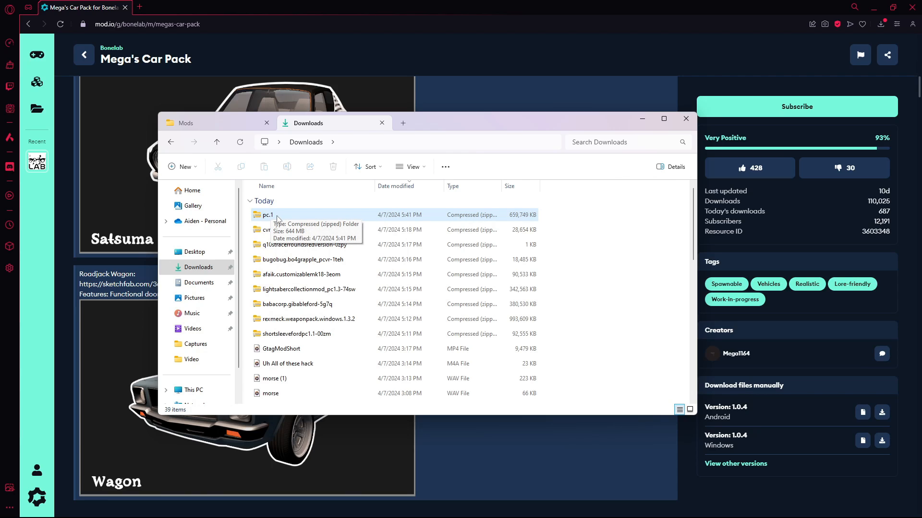
pyautogui.rightClick(268, 214)
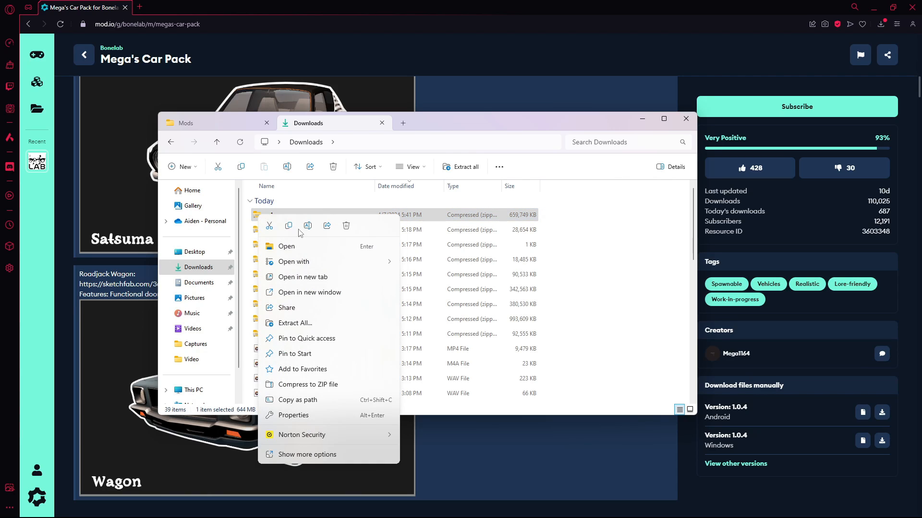
pyautogui.moveTo(294, 324)
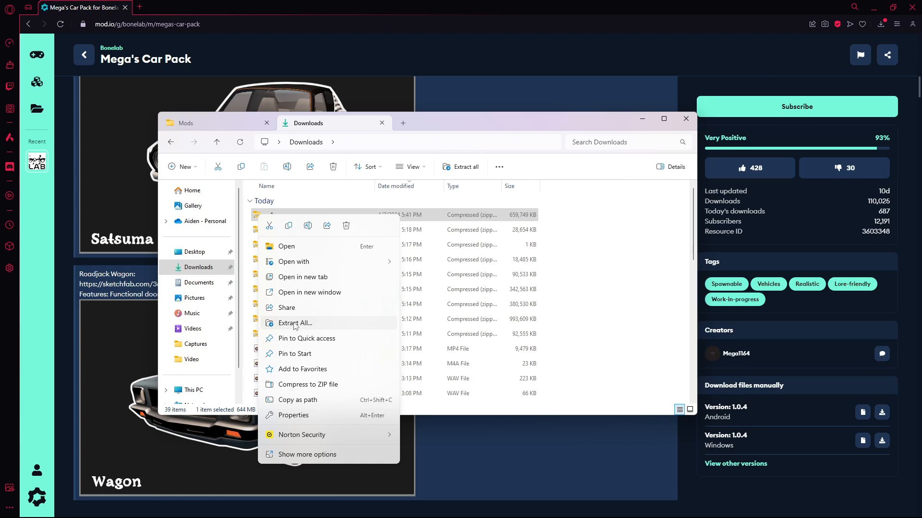
pyautogui.click(293, 323)
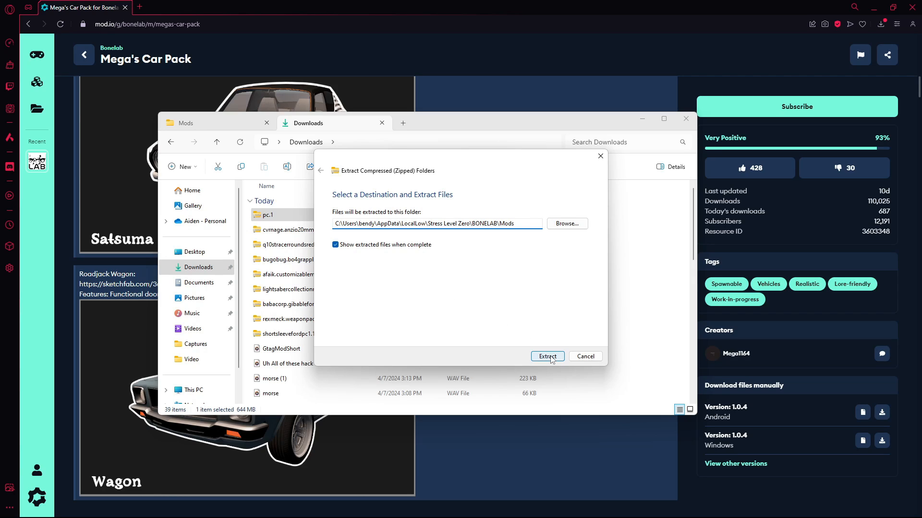
# Step: Extract the archive into BONELAB's Mods folder, adding Mega1164.MegasCarPack
pyautogui.click(546, 356)
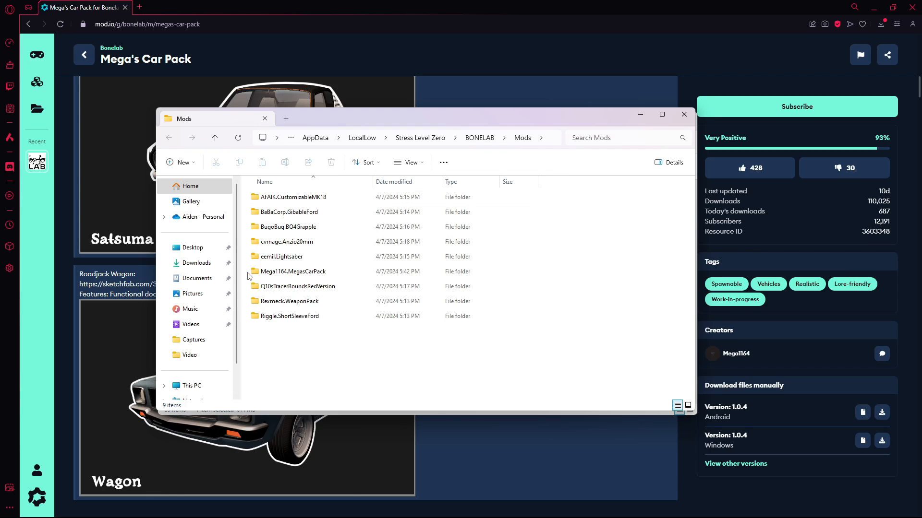
pyautogui.click(292, 270)
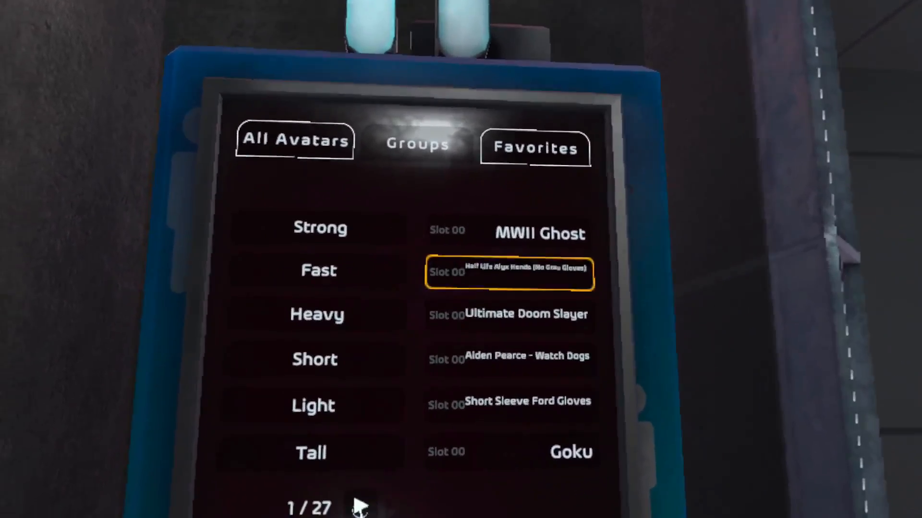
# Step: Page the All Avatars list forward to page 5 of 27
pyautogui.click(362, 507)
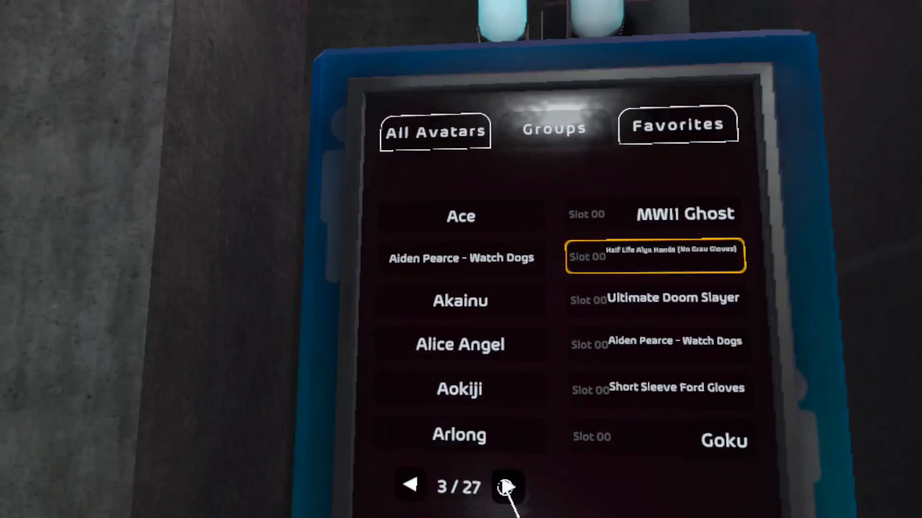
pyautogui.click(507, 487)
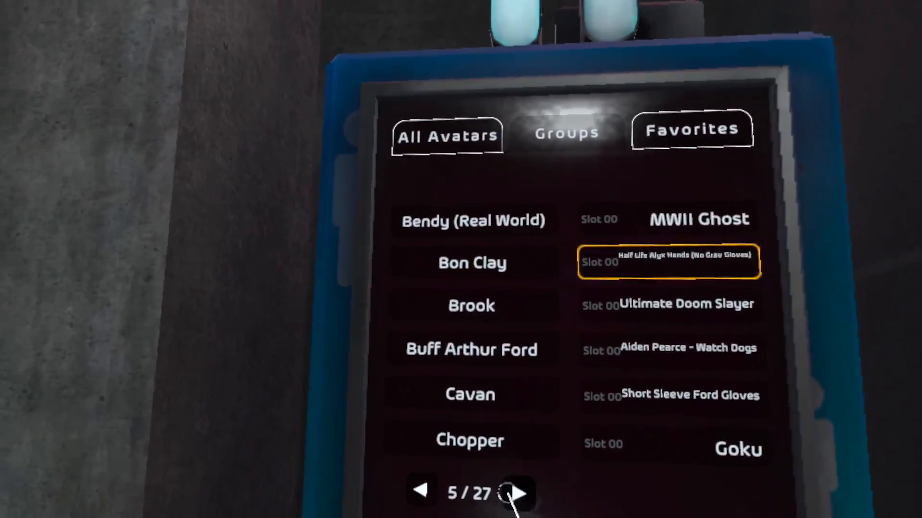